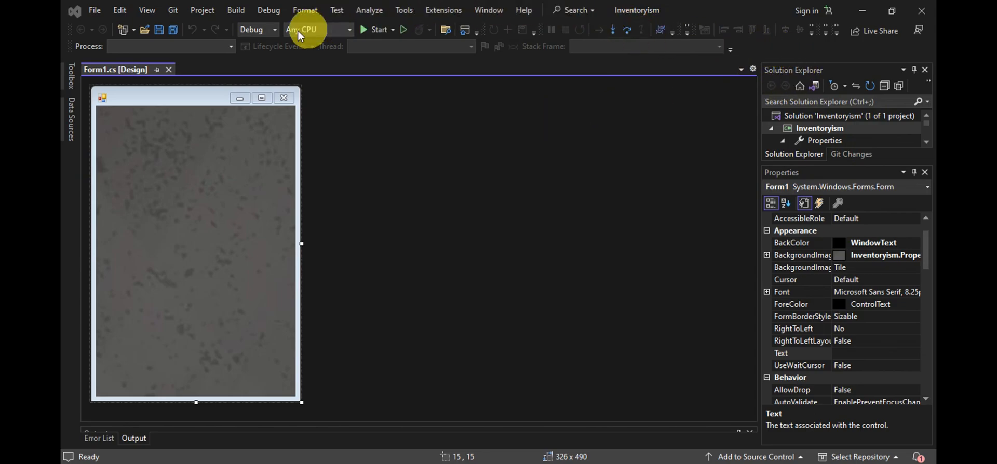
mouse_move(404, 11)
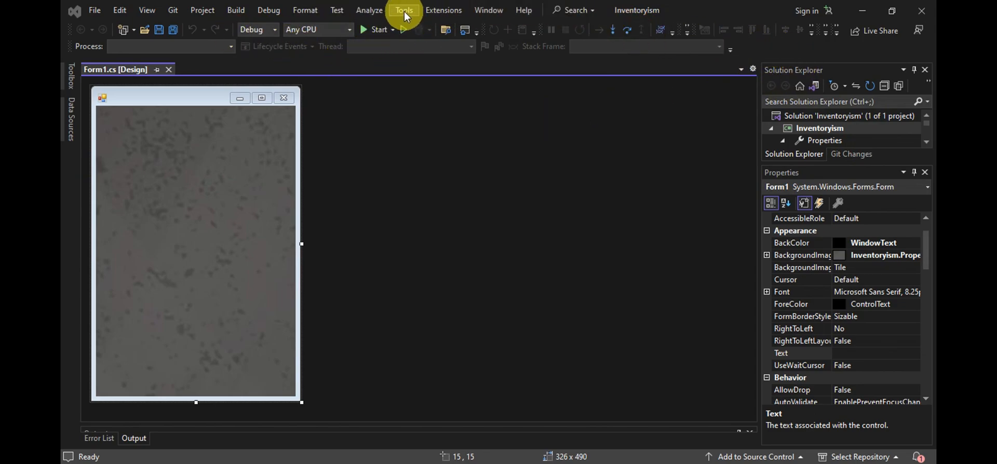
Step: Open the Tools menu to reach Get Tools and Features
left_click(404, 10)
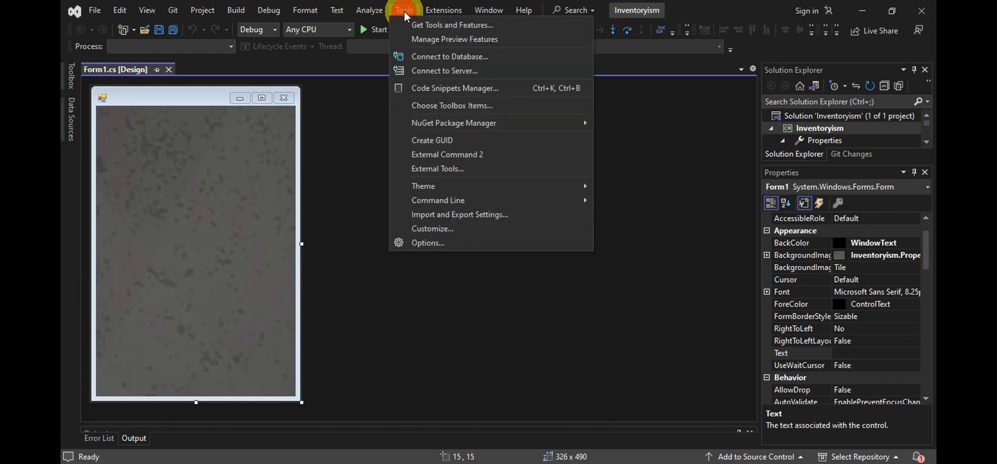
mouse_move(452, 25)
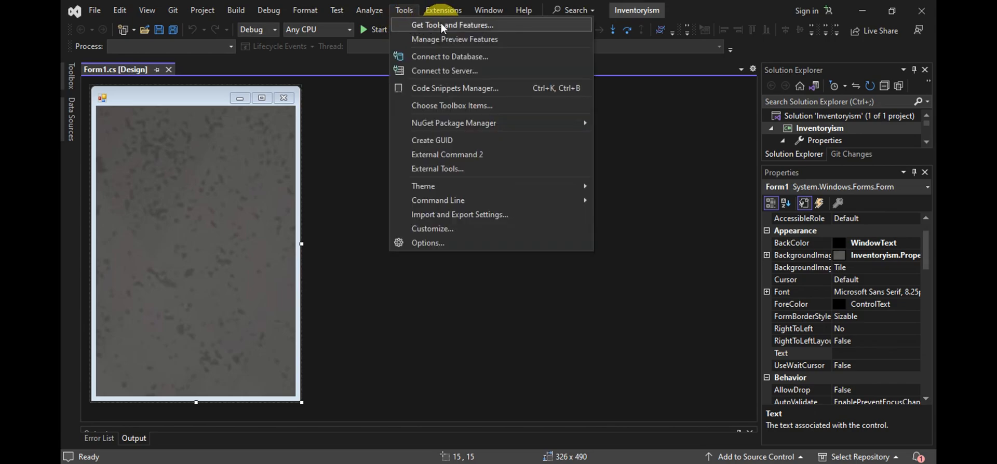
Step: Launch the installer, tick Game development with Unity under Gaming, and apply with Modify
left_click(451, 25)
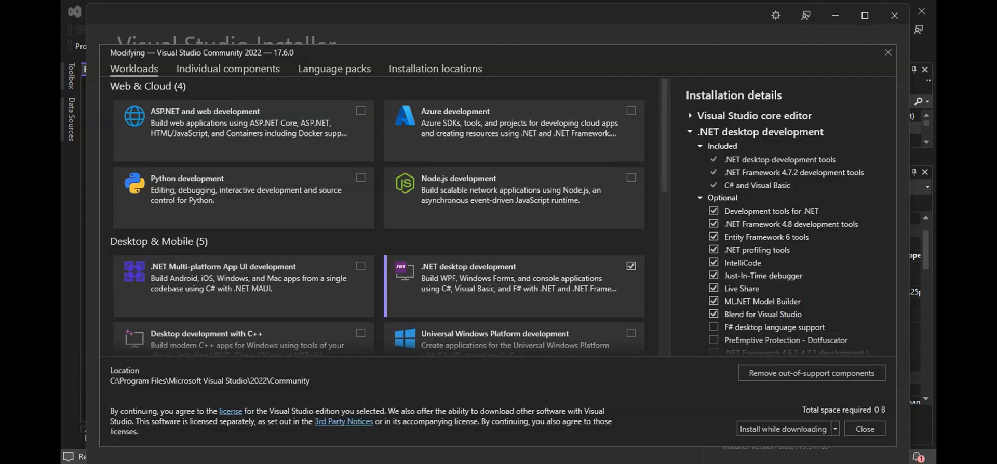
mouse_move(693, 113)
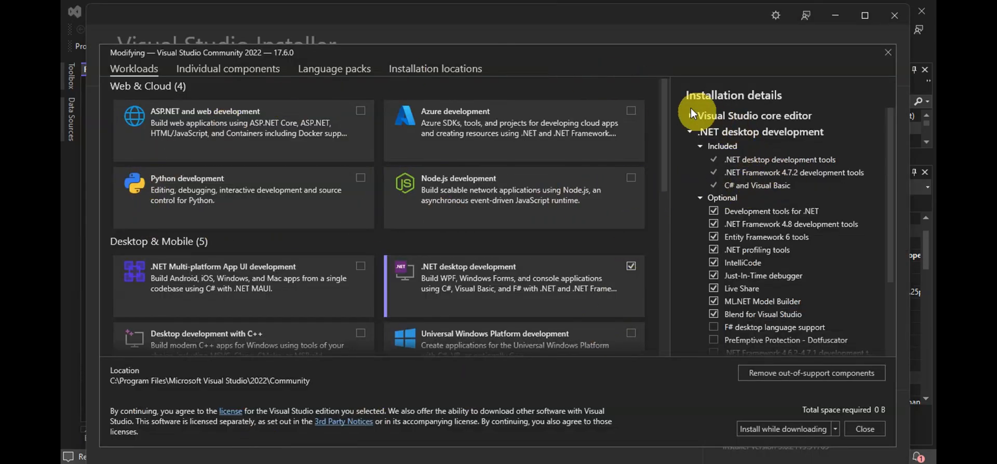
scroll("down", 3)
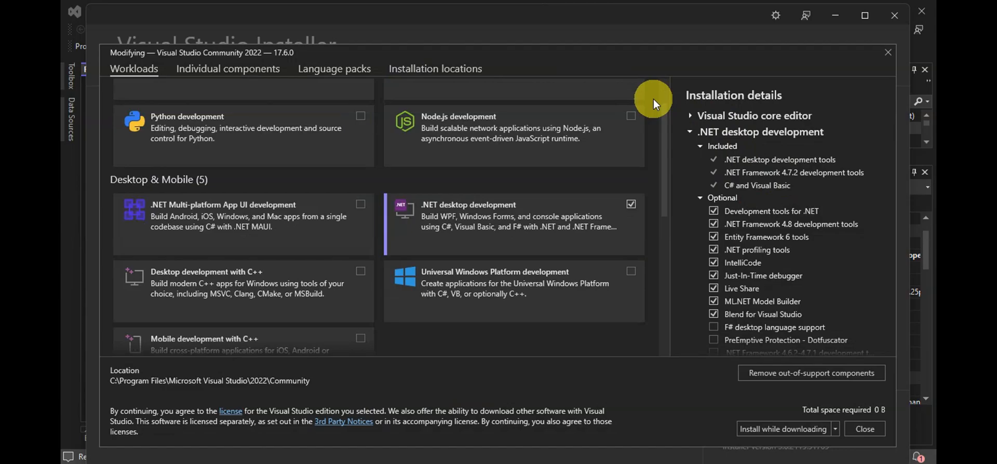
scroll("down", 3)
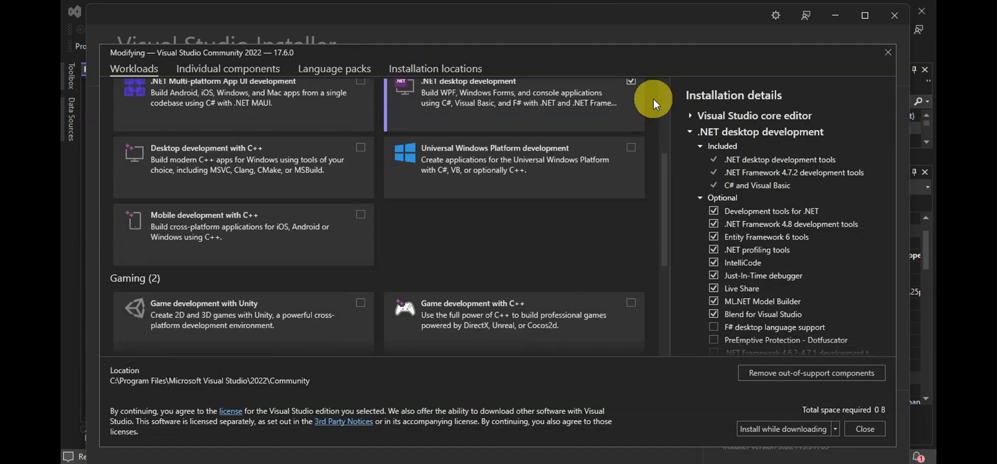
scroll("down", 3)
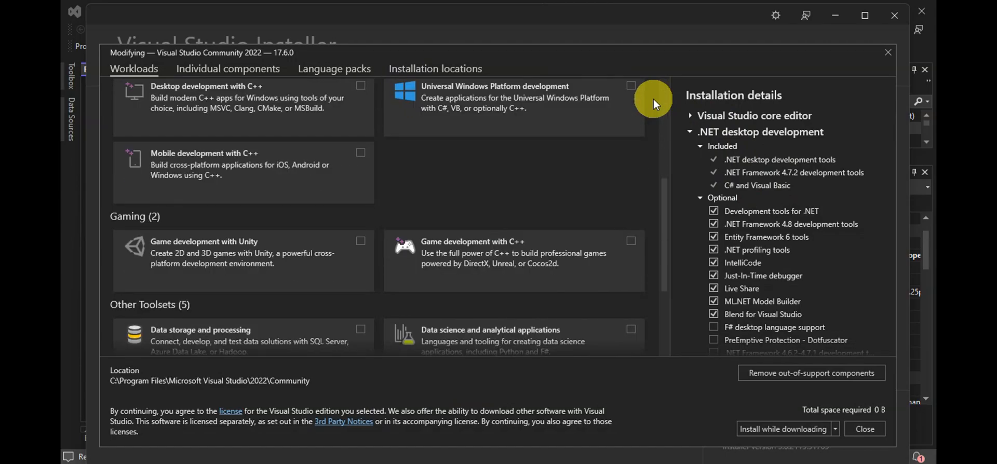
mouse_move(303, 258)
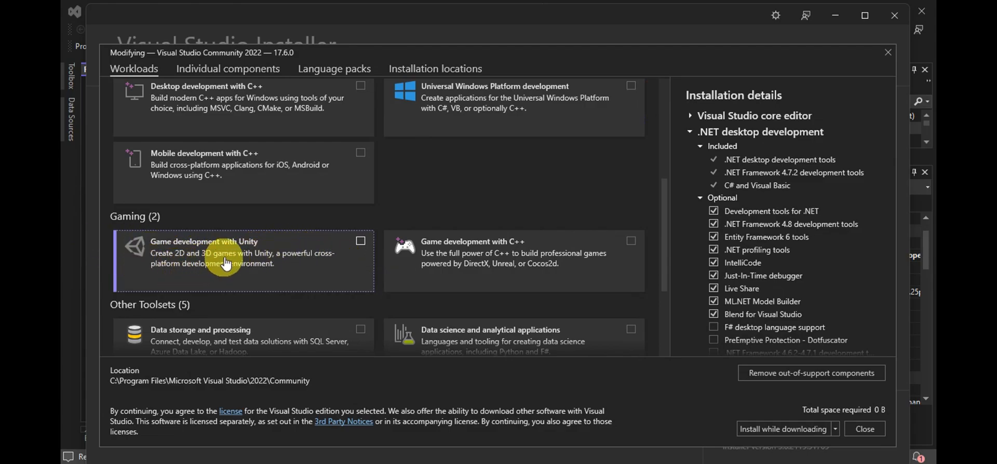
mouse_move(333, 265)
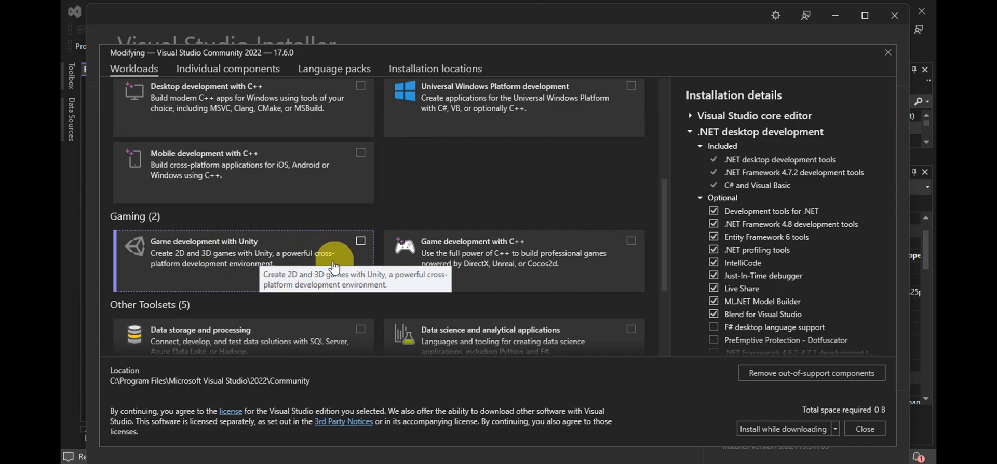
mouse_move(367, 272)
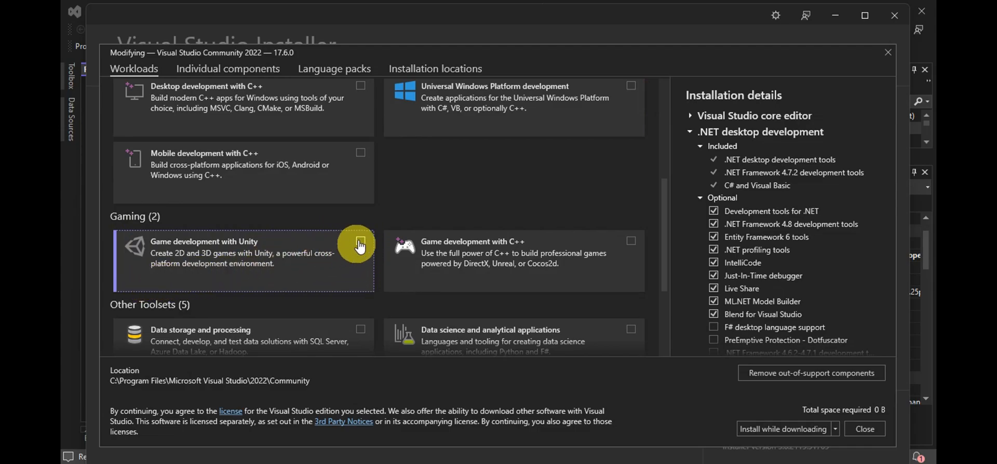
mouse_move(346, 260)
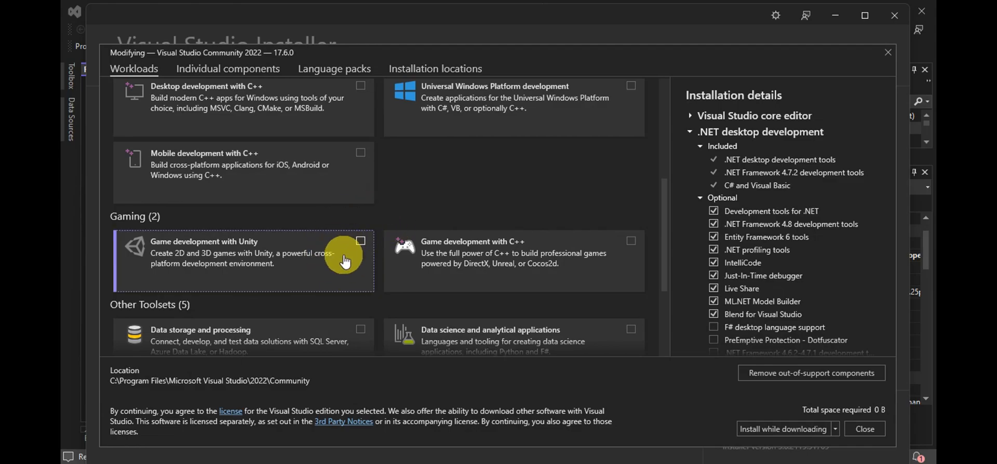
mouse_move(321, 244)
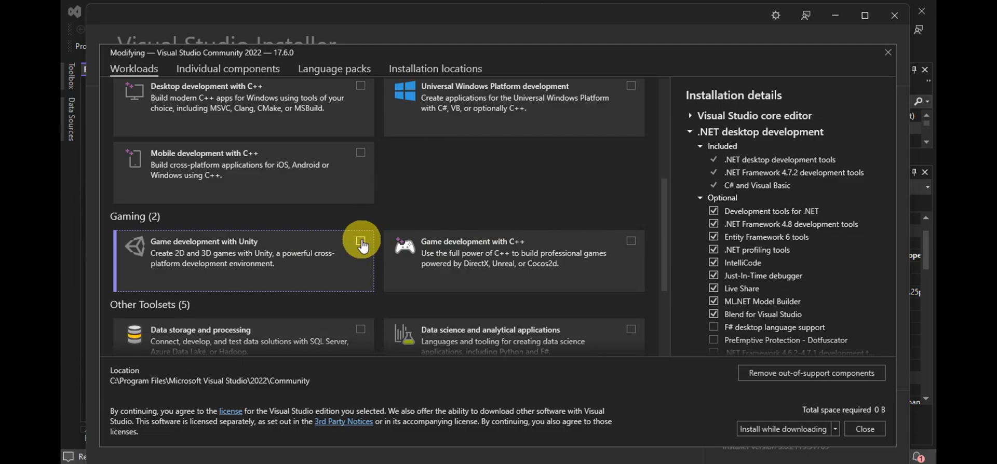
left_click(360, 240)
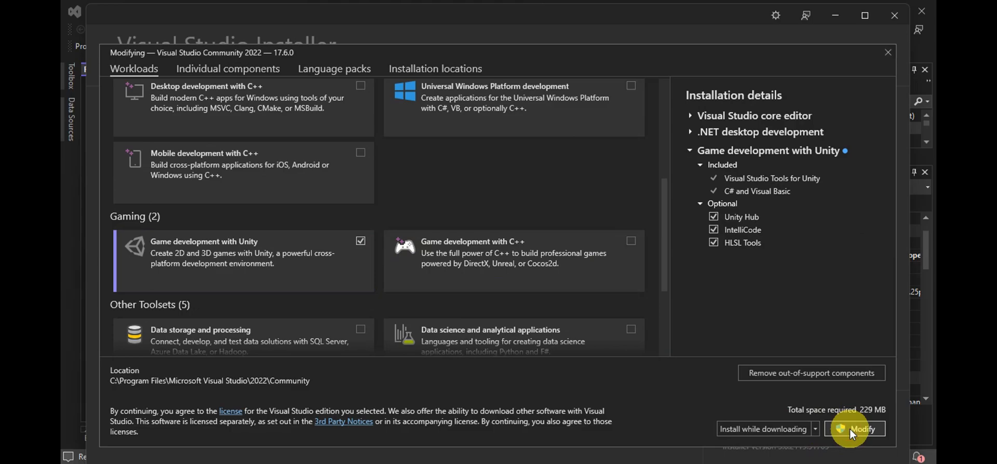
left_click(855, 429)
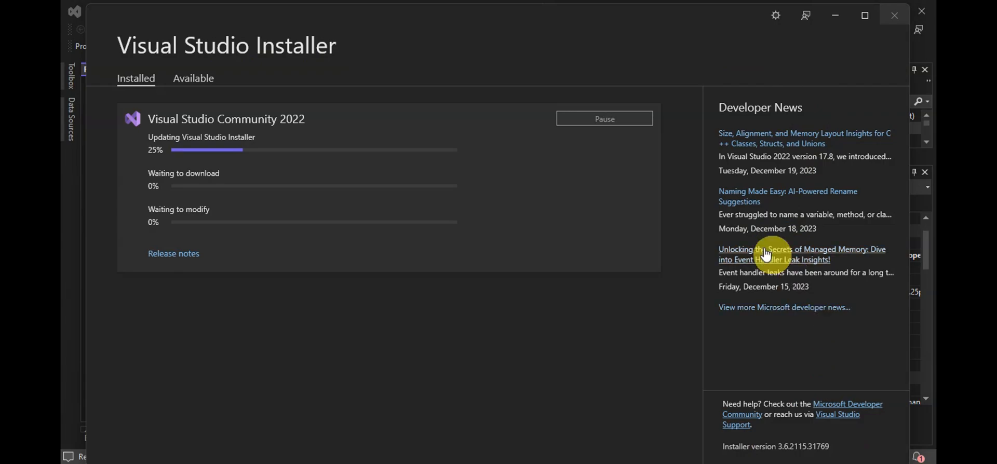
mouse_move(668, 218)
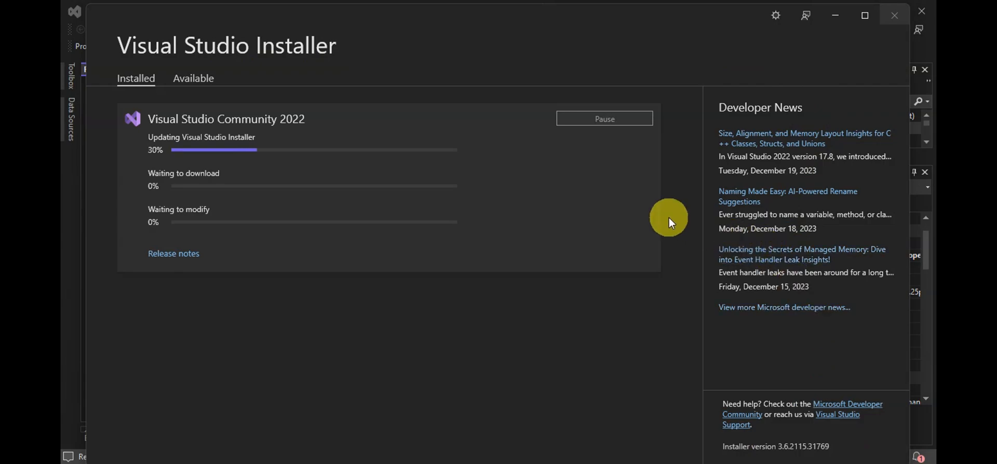
mouse_move(642, 204)
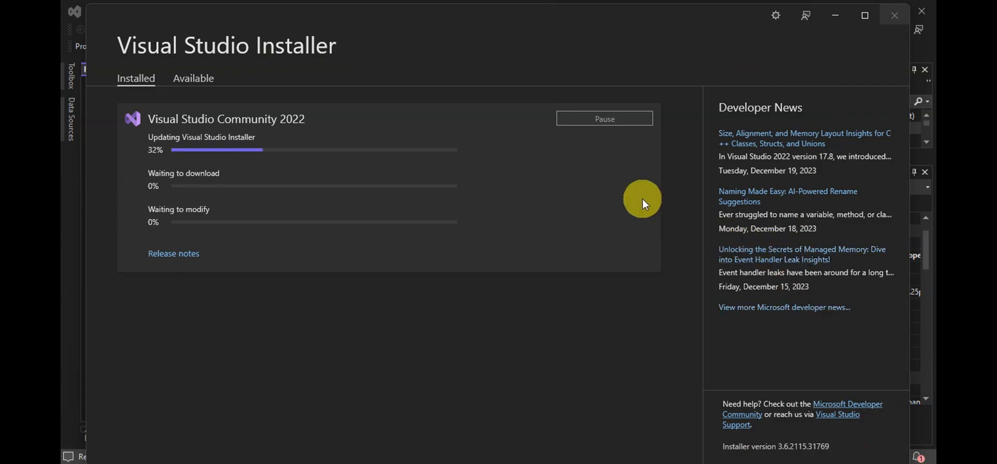